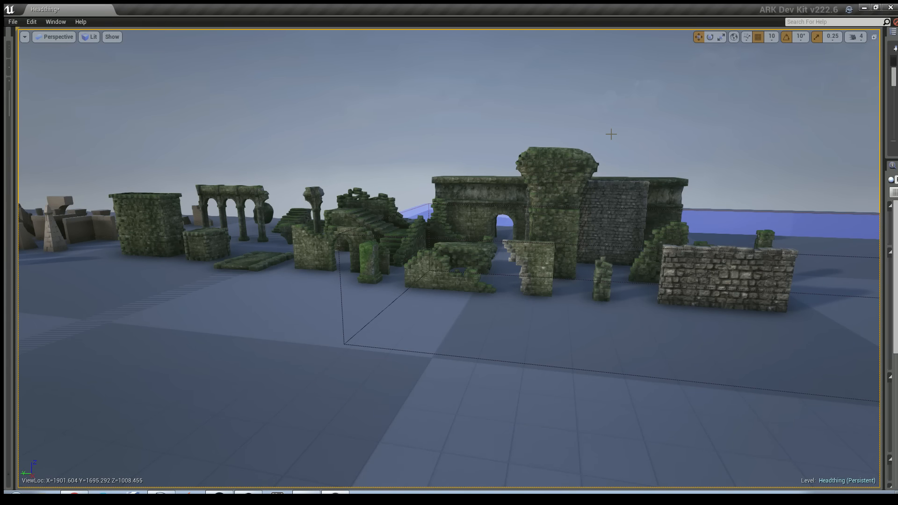
mouse_move(595, 123)
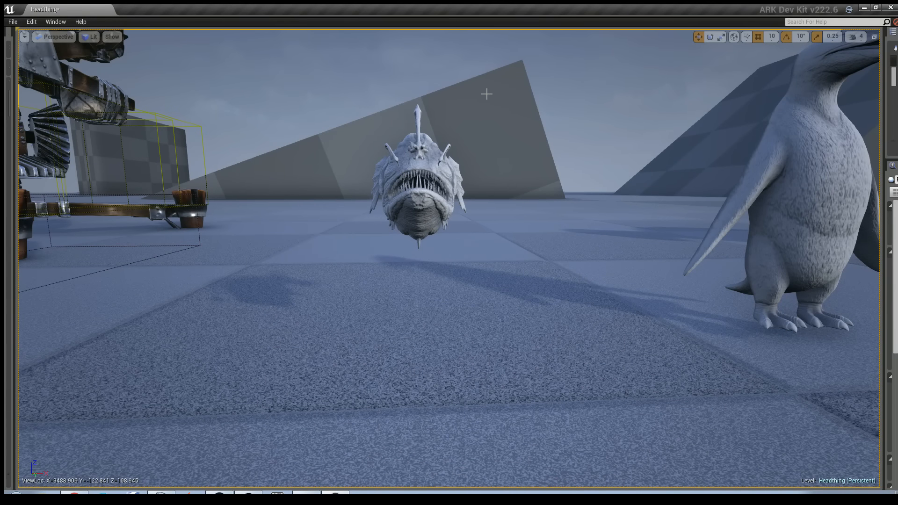
mouse_move(440, 137)
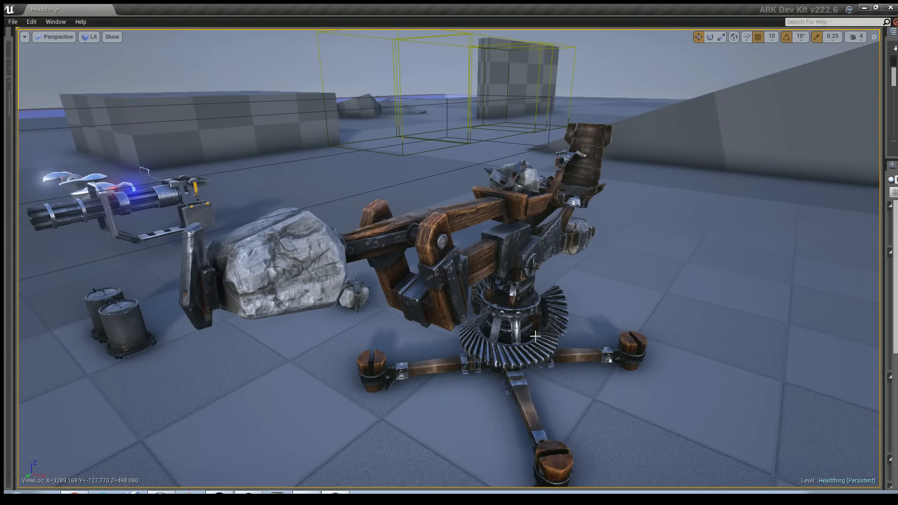
mouse_move(427, 236)
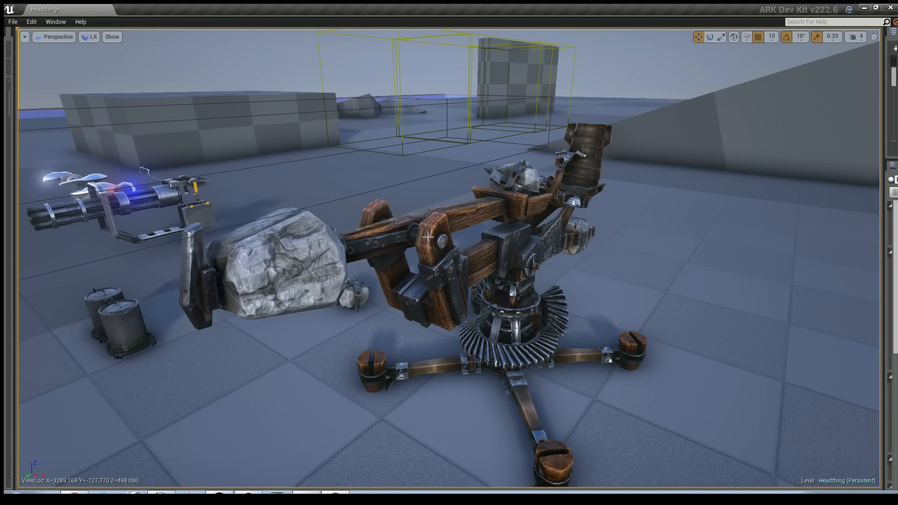
mouse_move(538, 283)
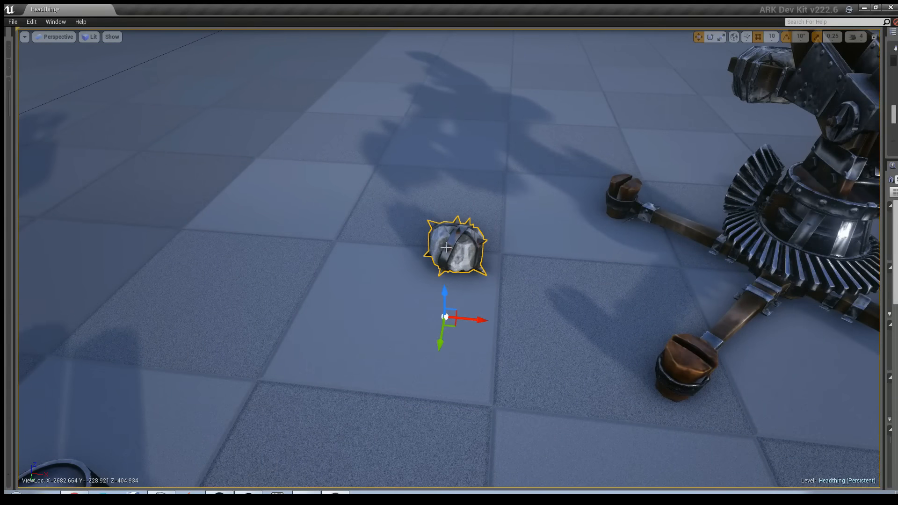
- Preview the Anglerfish-Lay-Egg and Anglerfish-Attack-Bite animations on the fish
left_click_drag(447, 246, 364, 406)
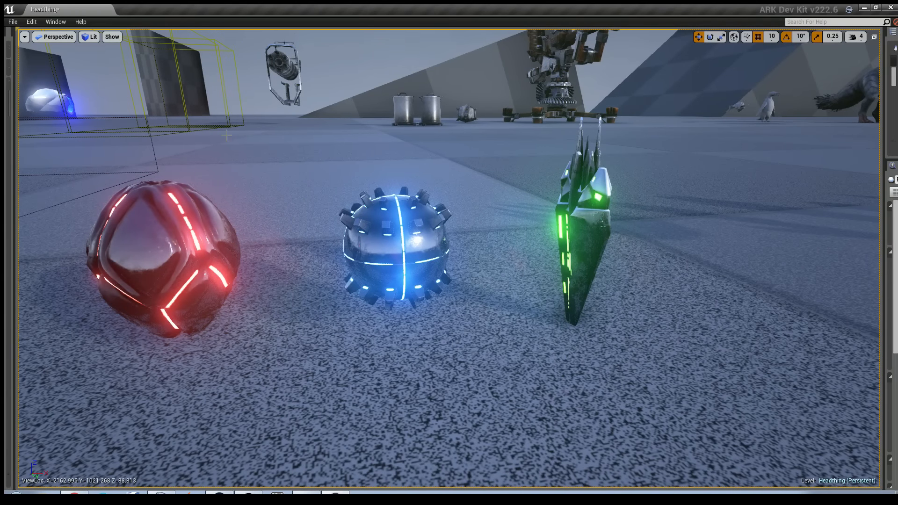
mouse_move(162, 269)
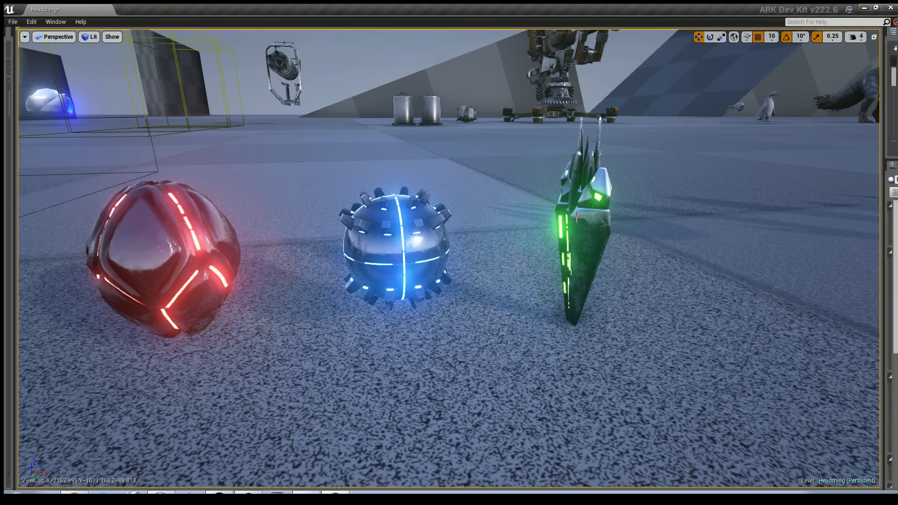
left_click(581, 229)
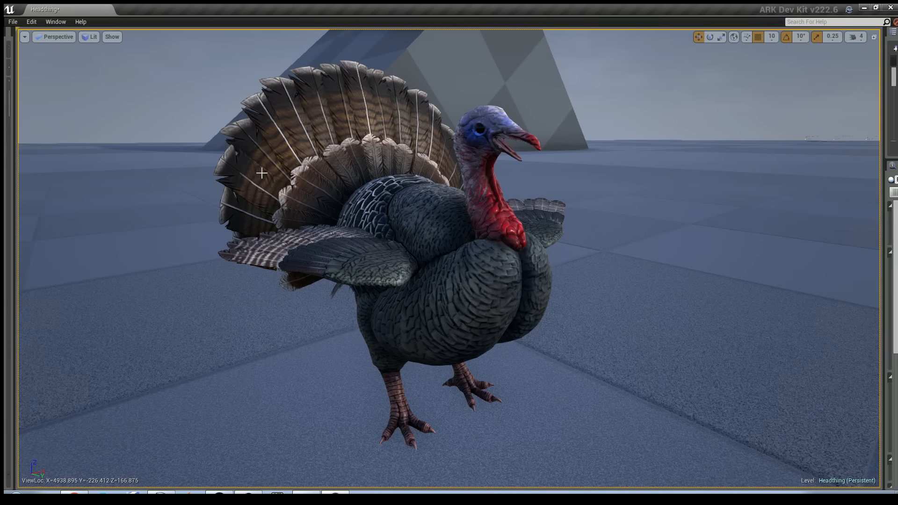
mouse_move(485, 180)
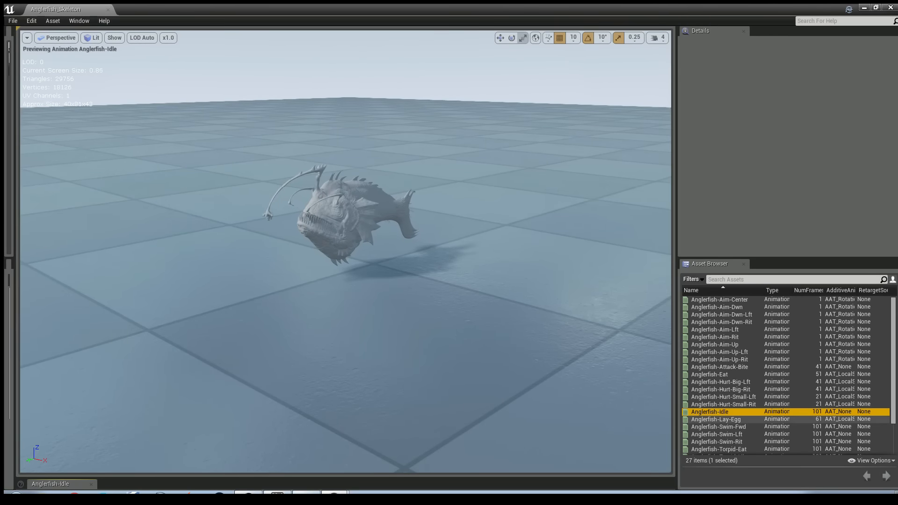
left_click(716, 419)
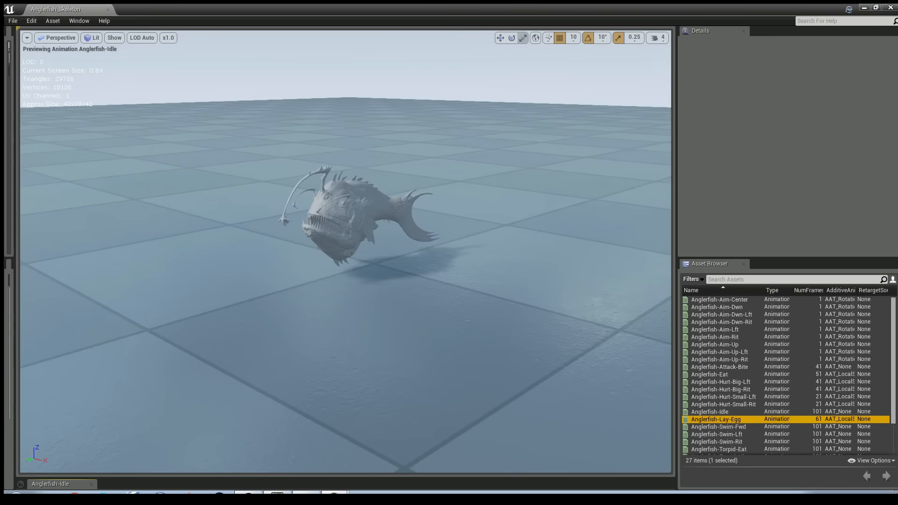
double_click(716, 419)
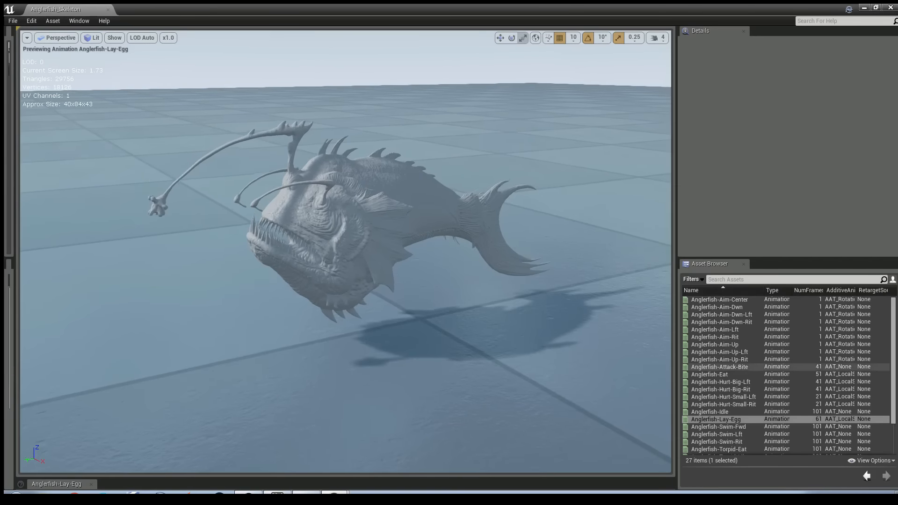
double_click(719, 367)
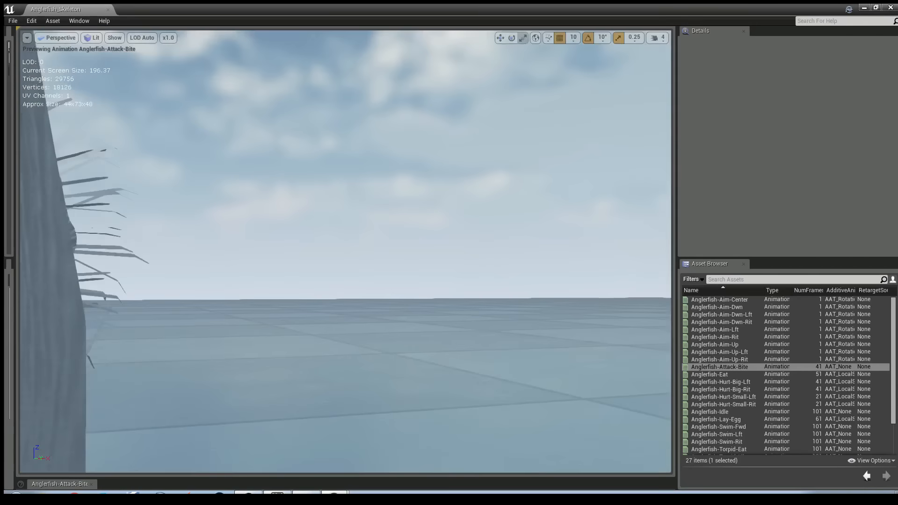
- Preview the Anglerfish-Aim-Lft pose and the Anglerfish-Torpid-Eat animation
scroll("down", 3)
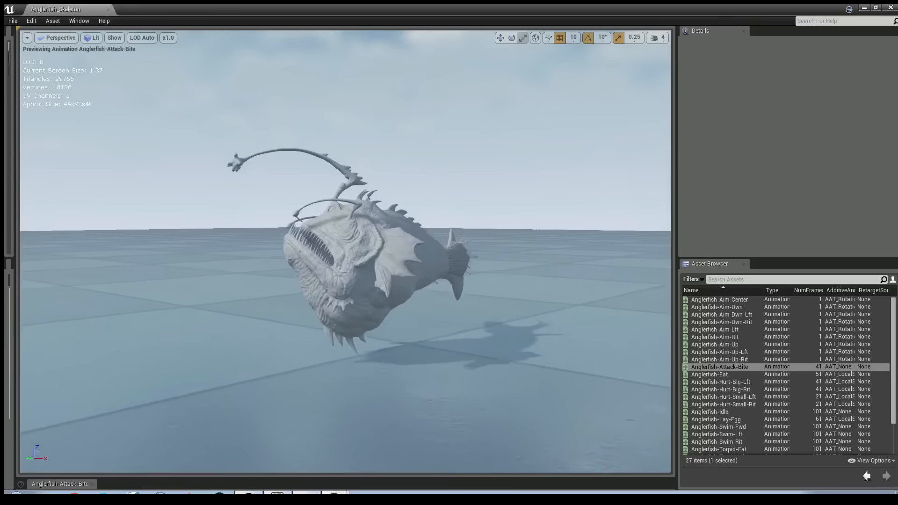
left_click(719, 352)
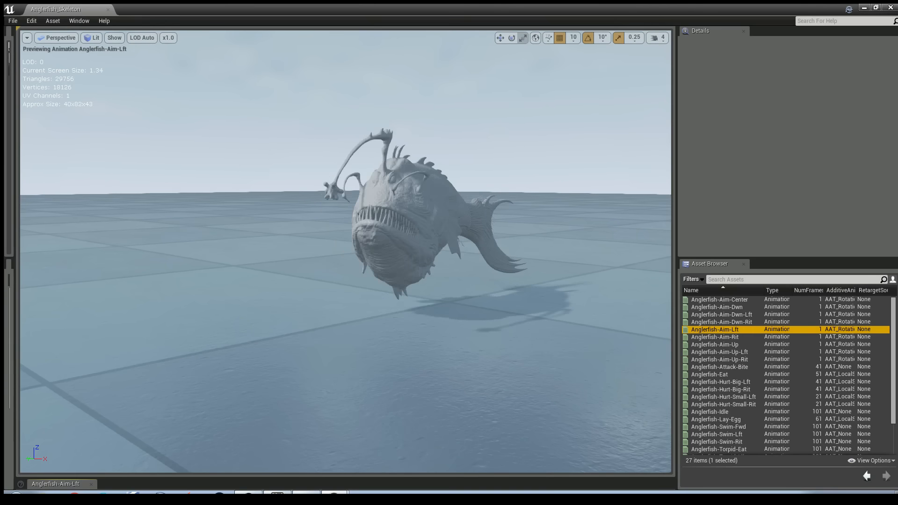
left_click(716, 307)
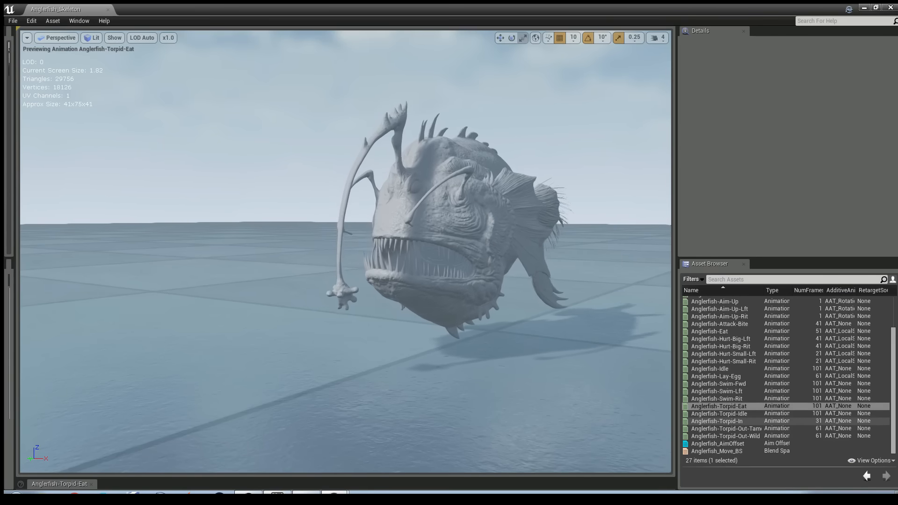
- Preview Anglerfish-Torpid-Out-Wild and Torpid-Out-Tamed, then load the Kairuku skeleton
left_click(720, 421)
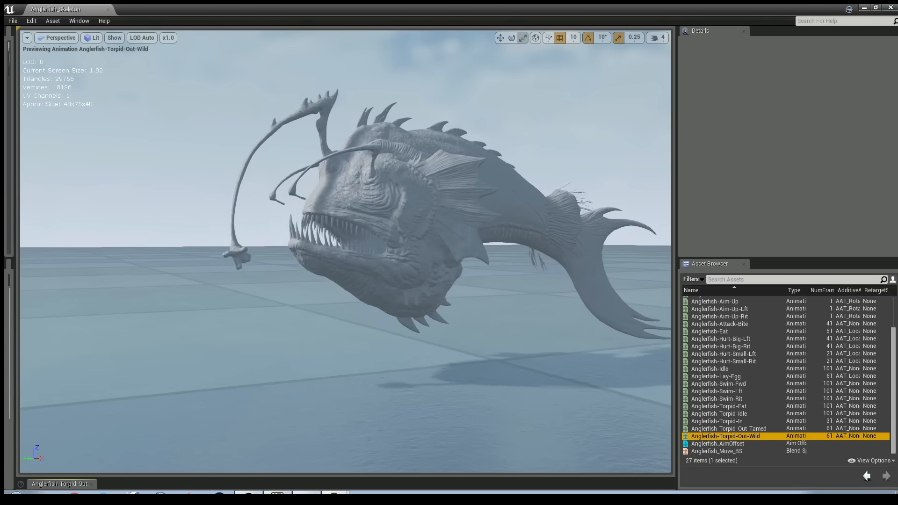
left_click(728, 428)
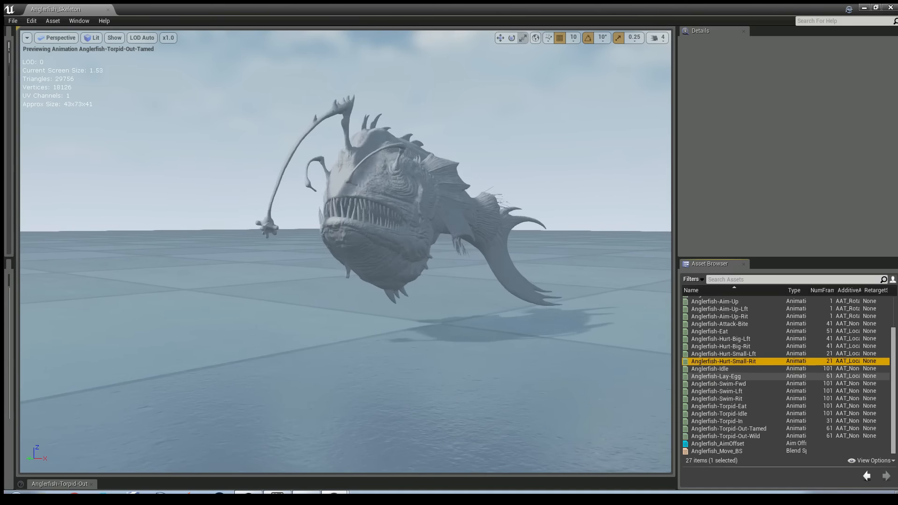
double_click(716, 376)
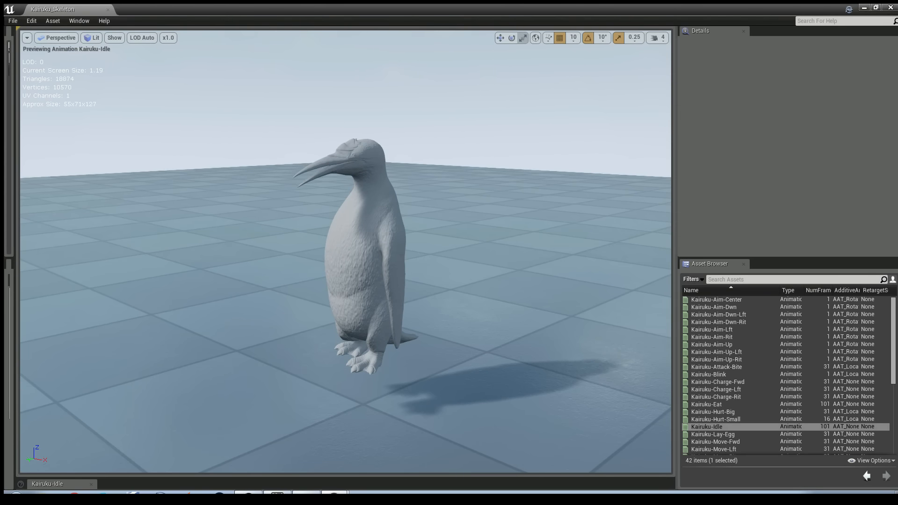
- Preview the Kairuku lay-egg, move-forward and Kairuku-Move-Lft animations on the penguin
double_click(713, 434)
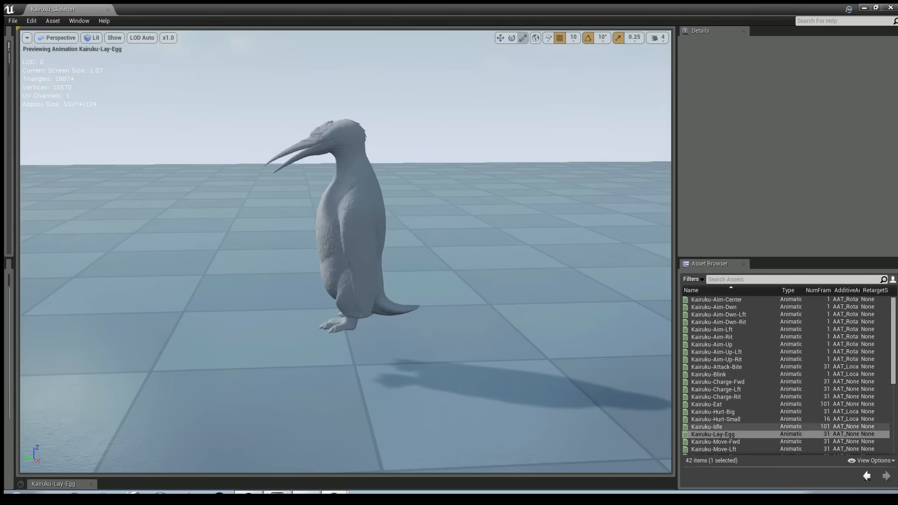
double_click(714, 441)
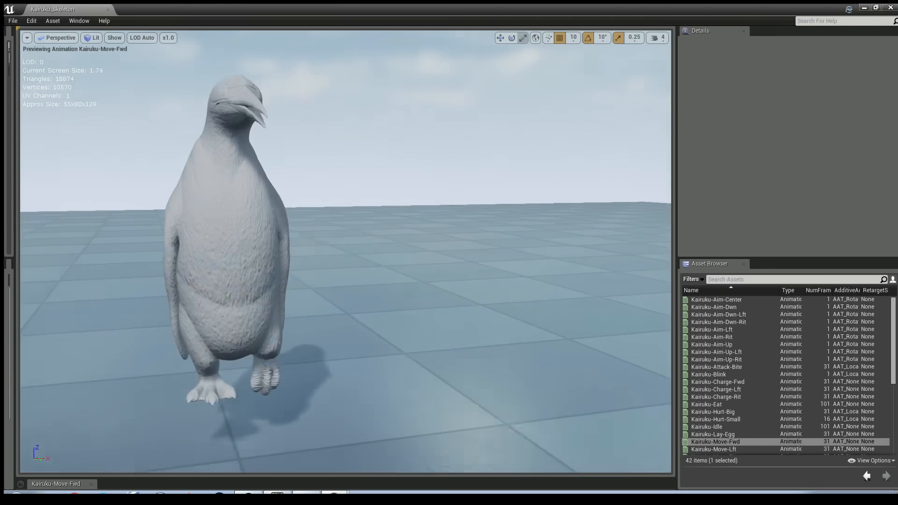
scroll("down", 3)
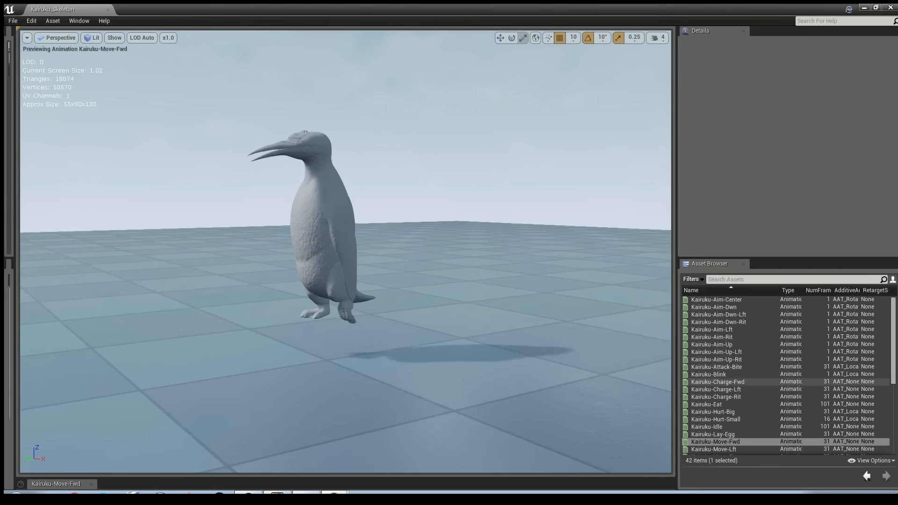
left_click(714, 449)
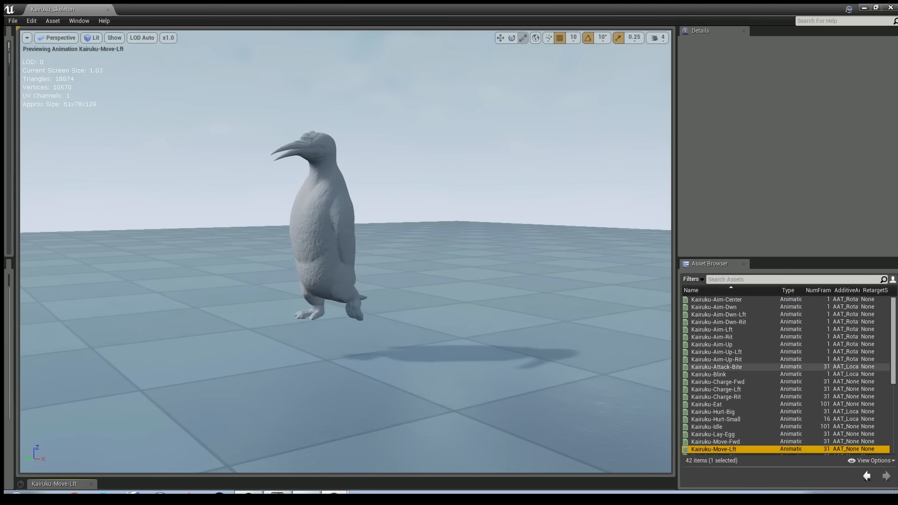
scroll("down", 3)
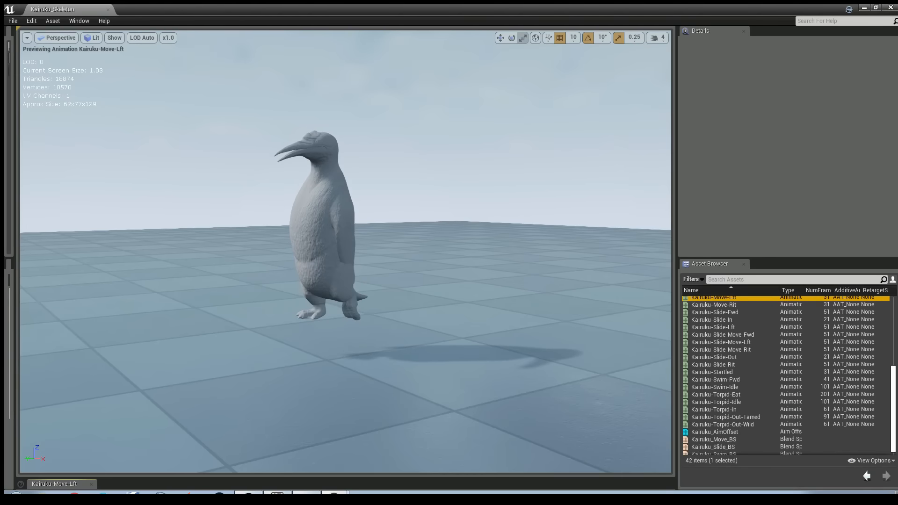
- Preview the Kairuku-Torpid-Eat and Kairuku-Torpid-In animations on the penguin
double_click(715, 391)
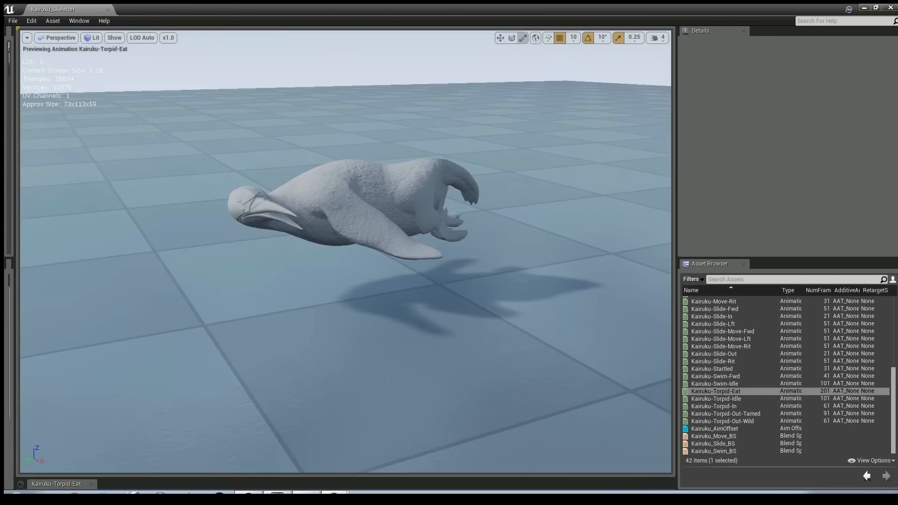
left_click(715, 406)
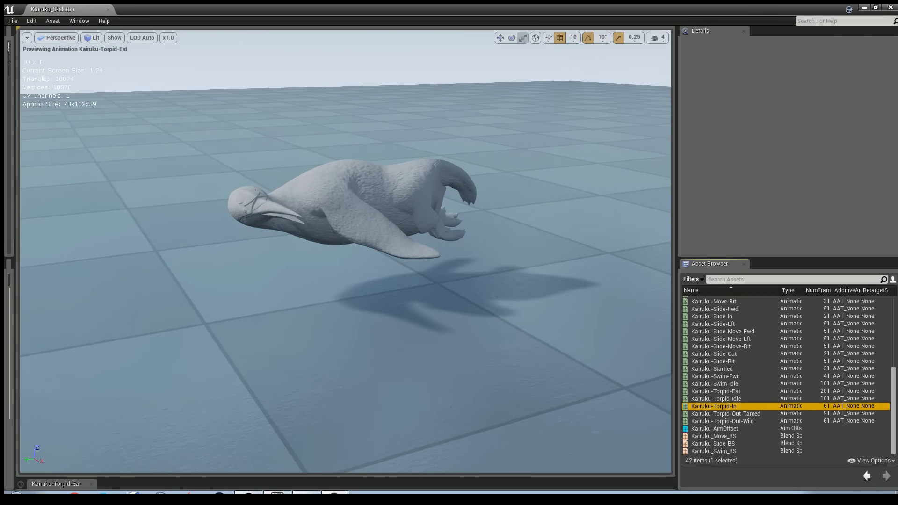
double_click(713, 406)
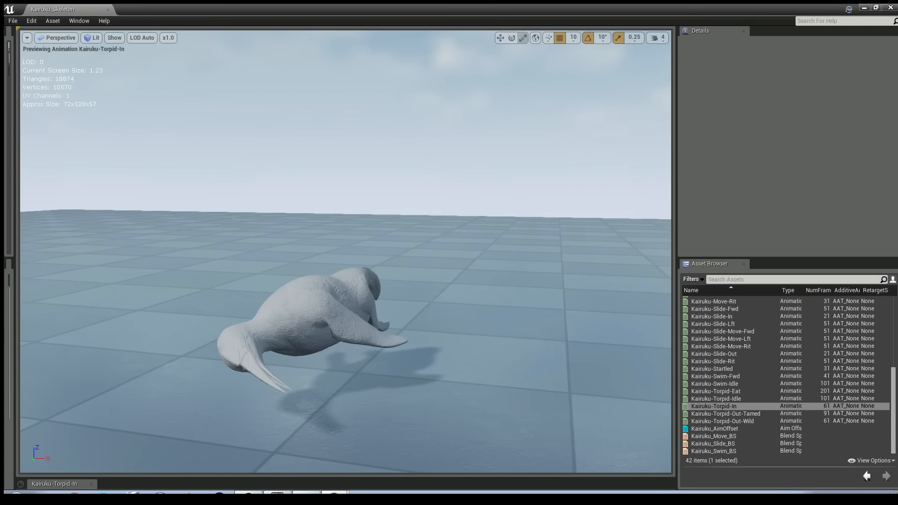
- Preview Kairuku-Torpid-Out-Tamed and Torpid-Out-Wild, then leave Kairuku-Slide-In playing
left_click(715, 398)
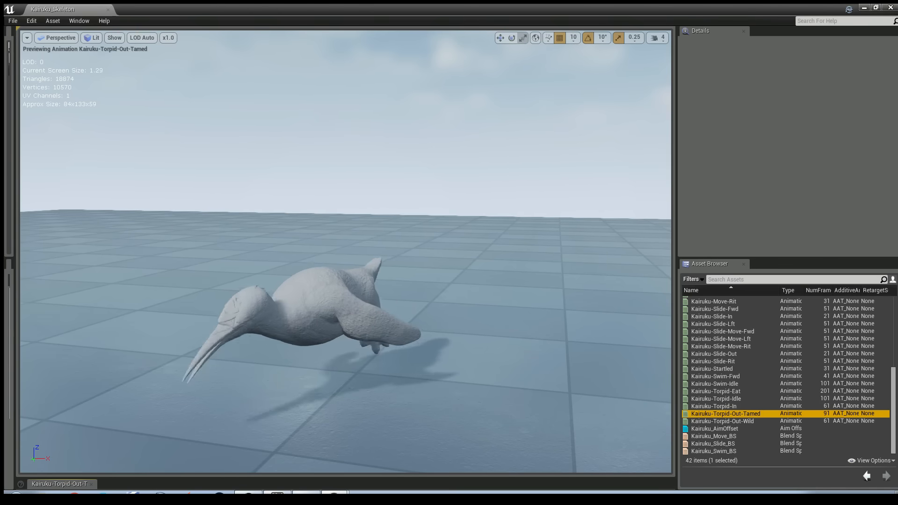
double_click(722, 421)
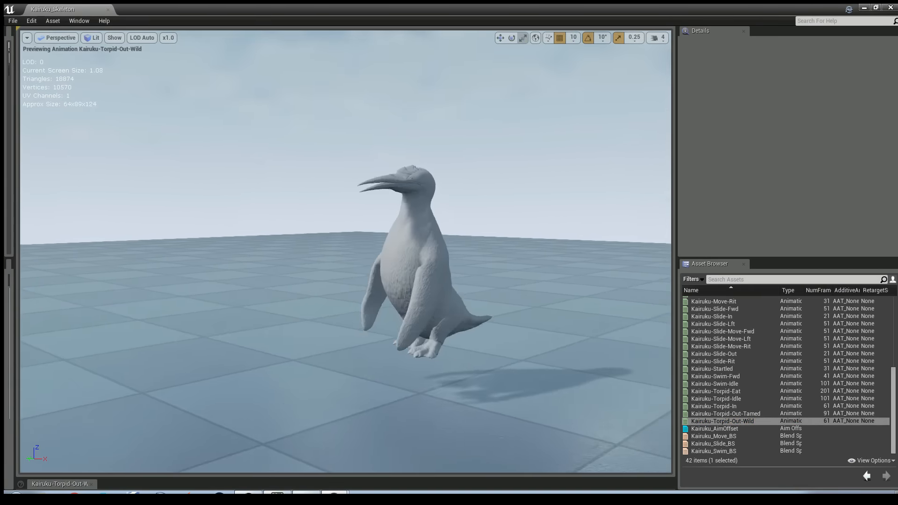
left_click(720, 346)
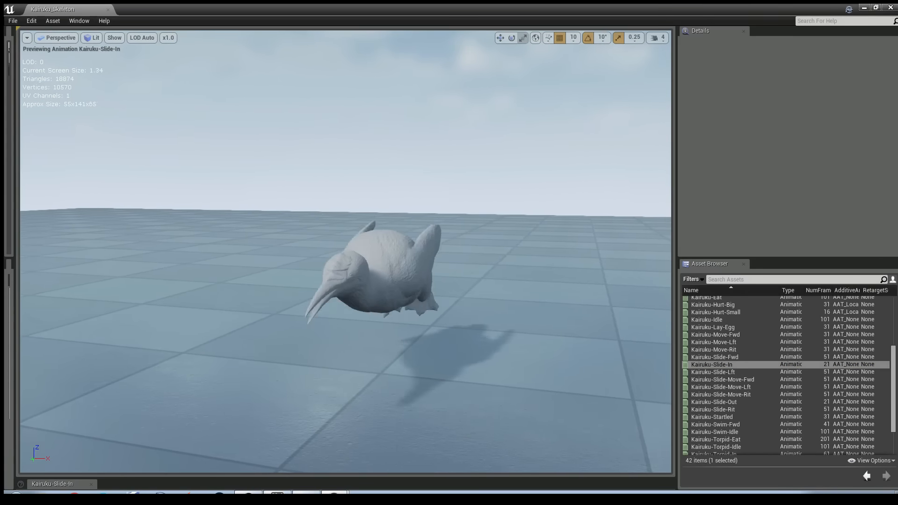
- Preview Kairuku-Slide-Lft and Kairuku-Hurt-Small, then leave Kairuku-Charge-Fwd playing
left_click(713, 372)
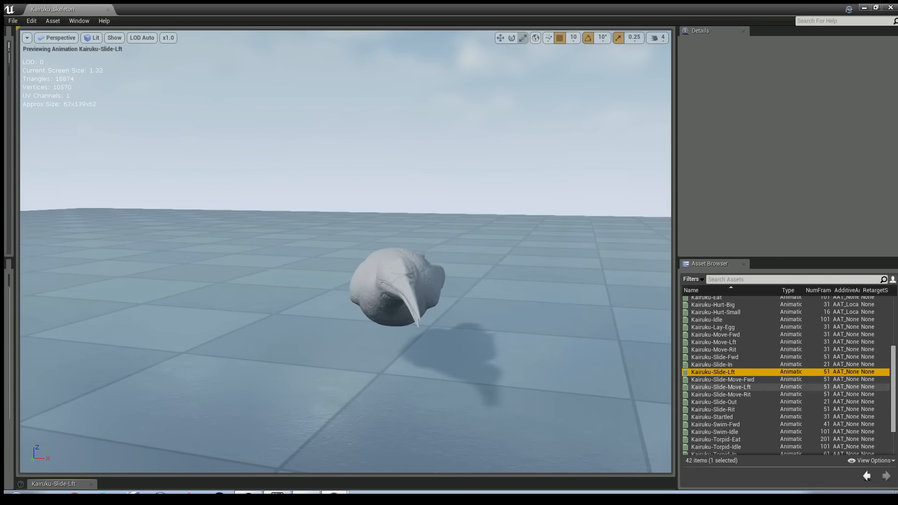
double_click(722, 378)
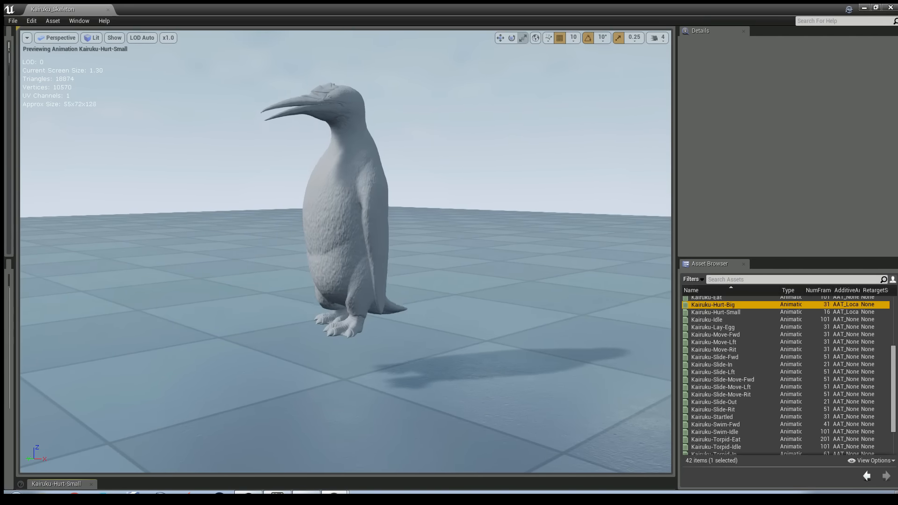
left_click(714, 320)
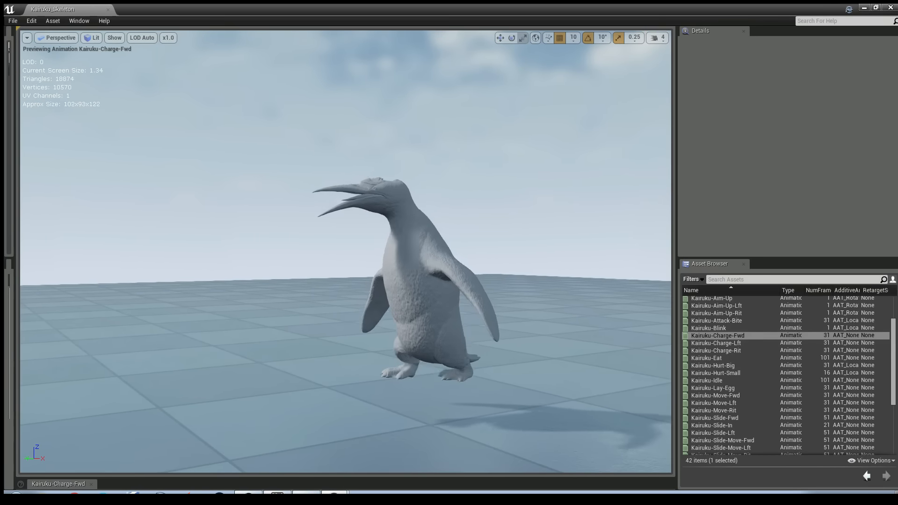
- Preview the Kairuku-Charge-Lft, Aim-Up-Rit and Hurt-Big animations
left_click(717, 342)
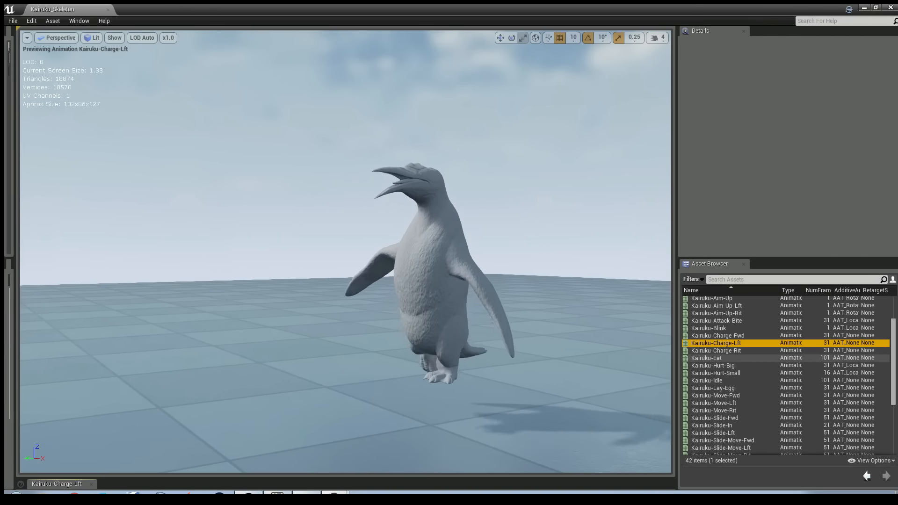
left_click(716, 350)
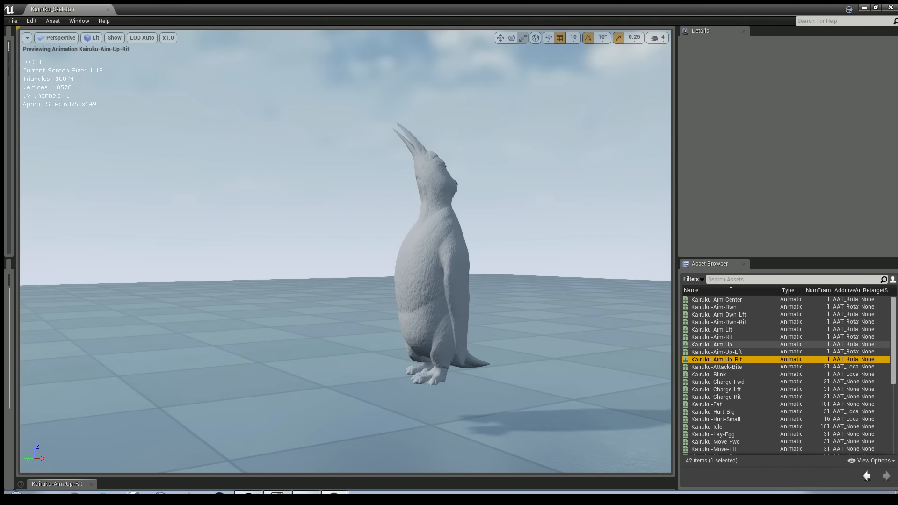
left_click(718, 321)
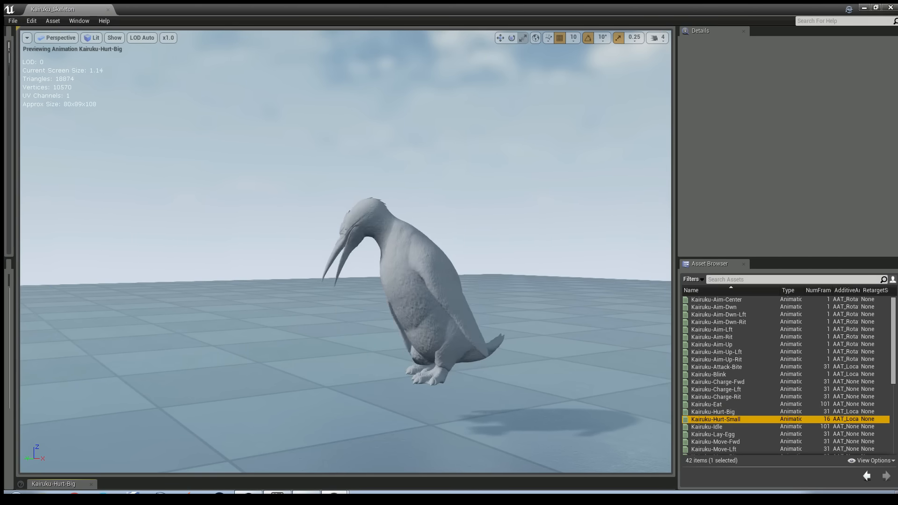
- Preview Kairuku-Hurt-Small, then leave Kairuku-Slide-Move-Rit playing on the penguin
double_click(715, 419)
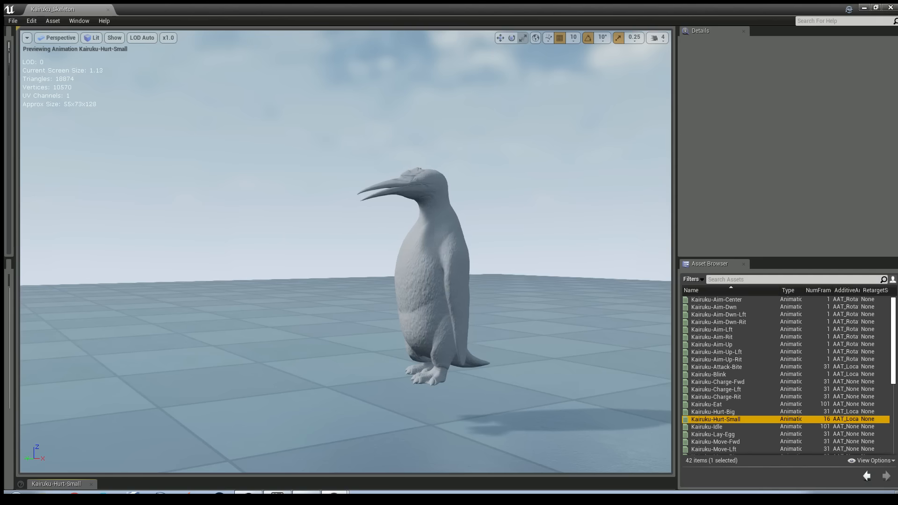
scroll("down", 3)
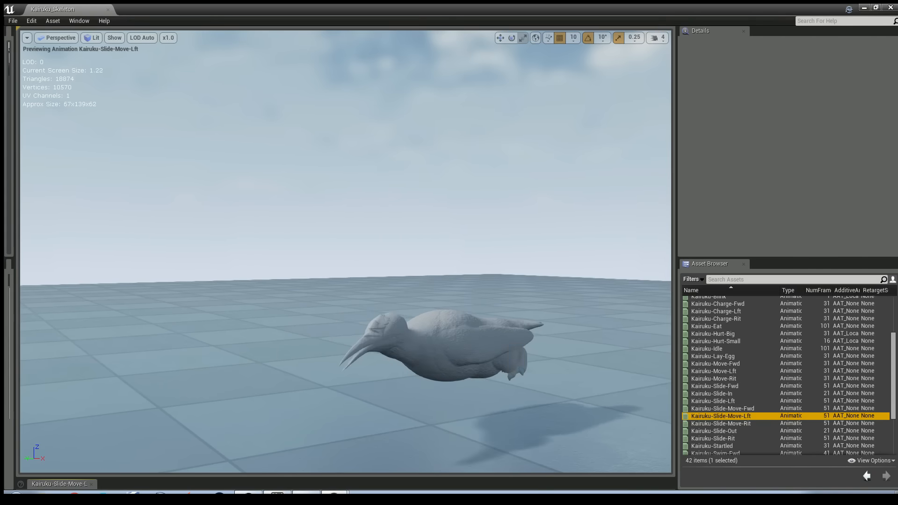
left_click(720, 423)
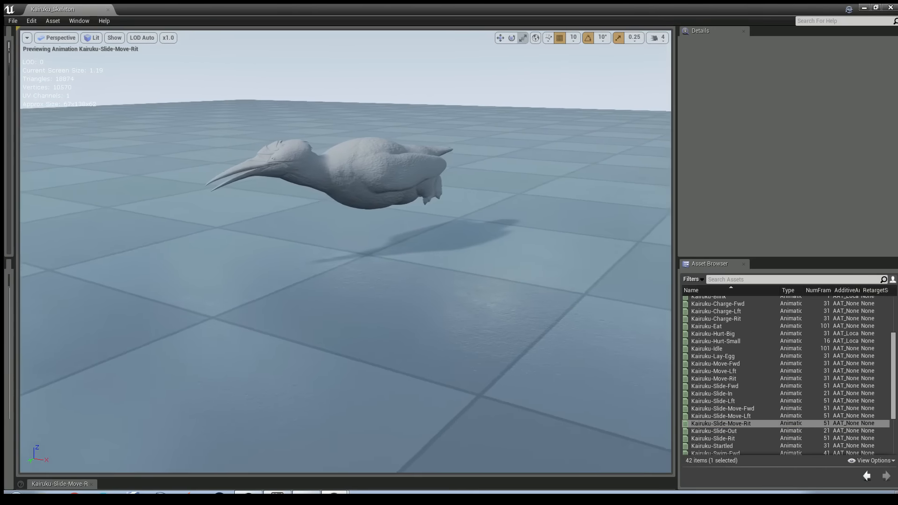